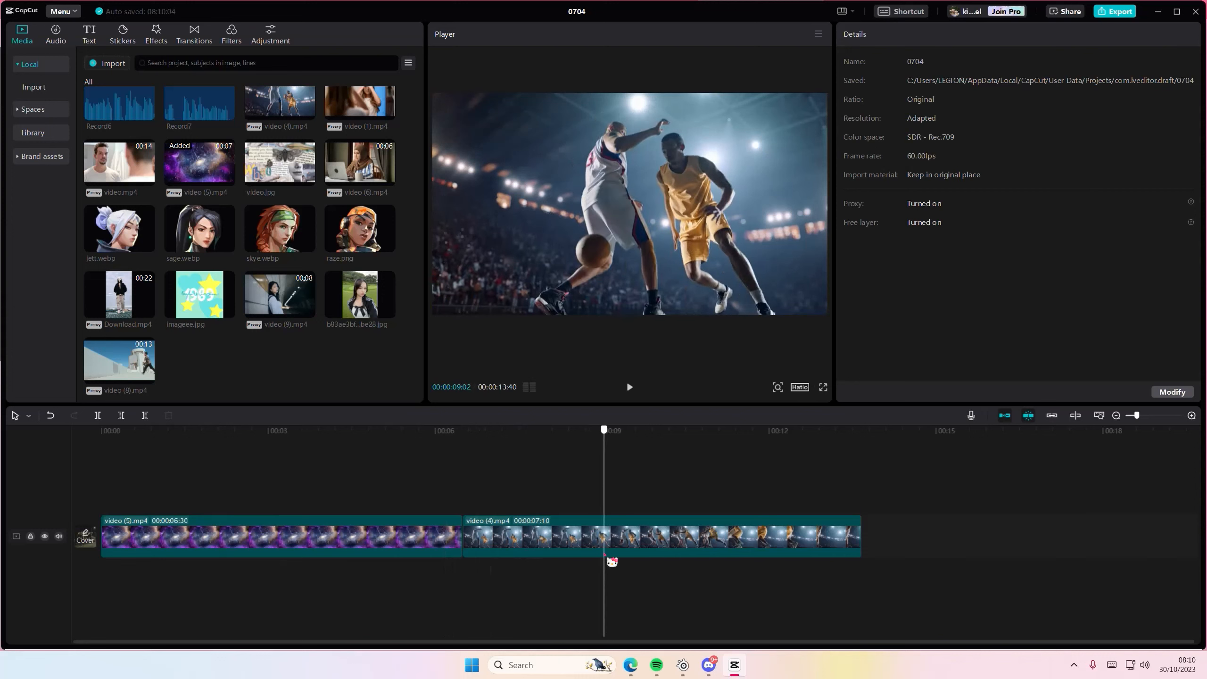
# Step: Preview the galaxy clip from the start, then select it for trimming to about 3:12
pyautogui.click(101, 429)
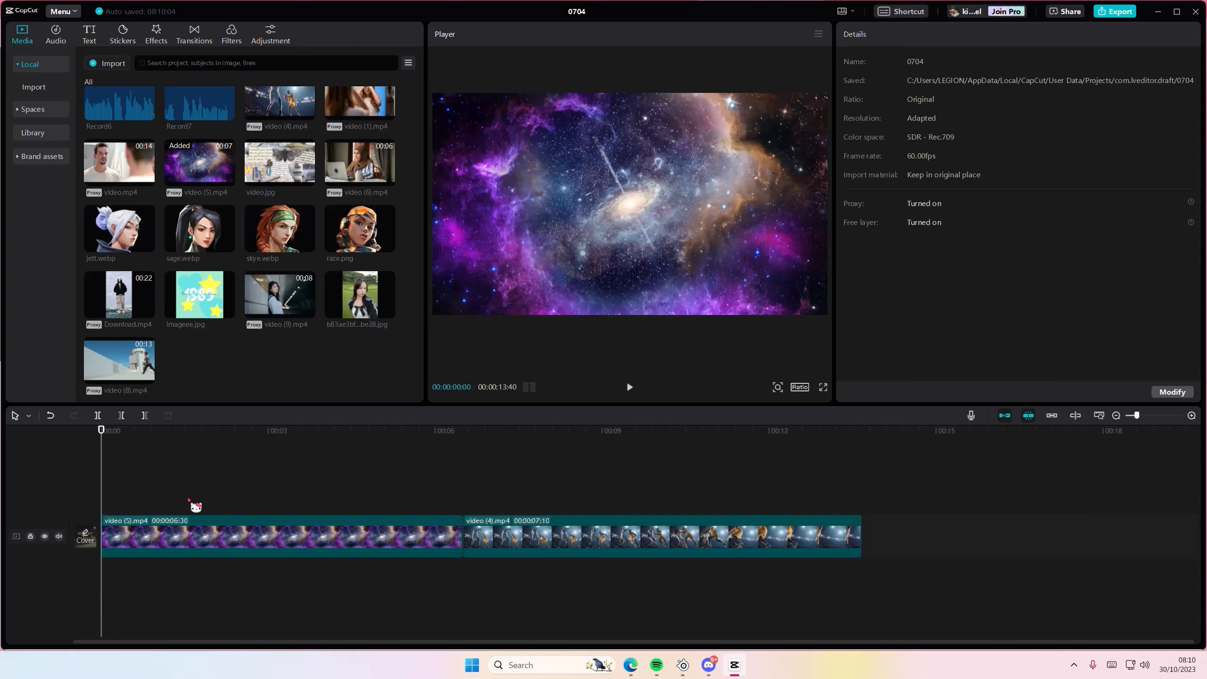
pyautogui.click(370, 430)
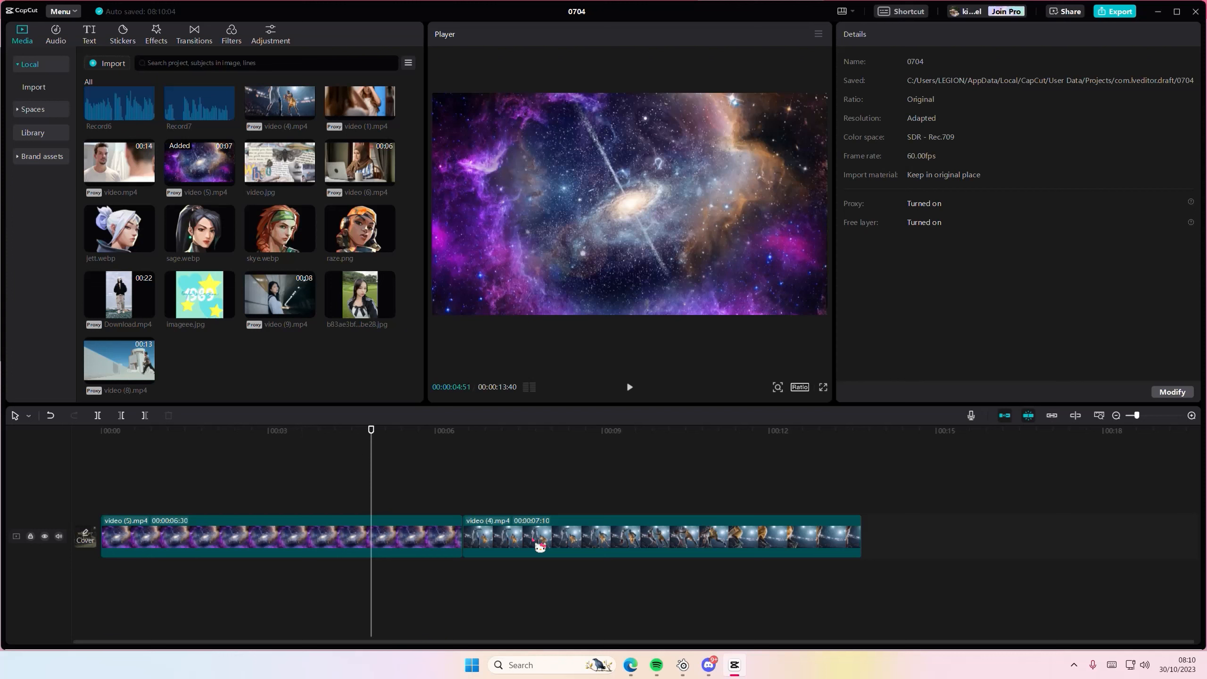
pyautogui.click(660, 537)
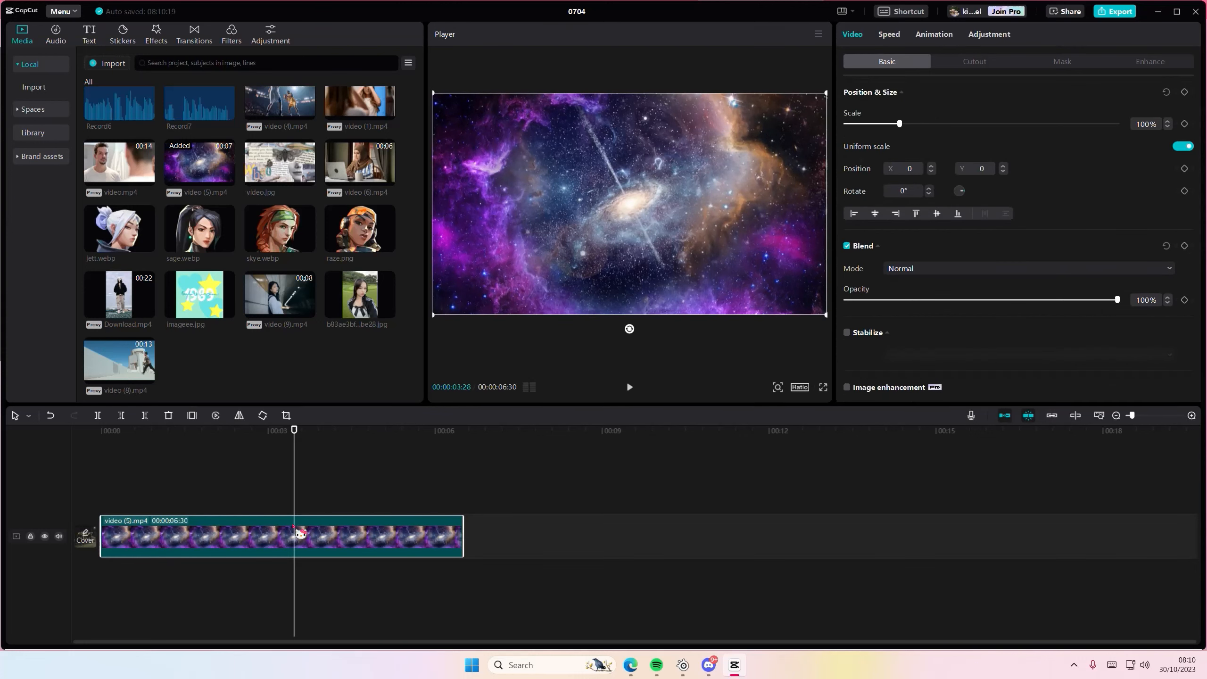
pyautogui.moveTo(362, 449)
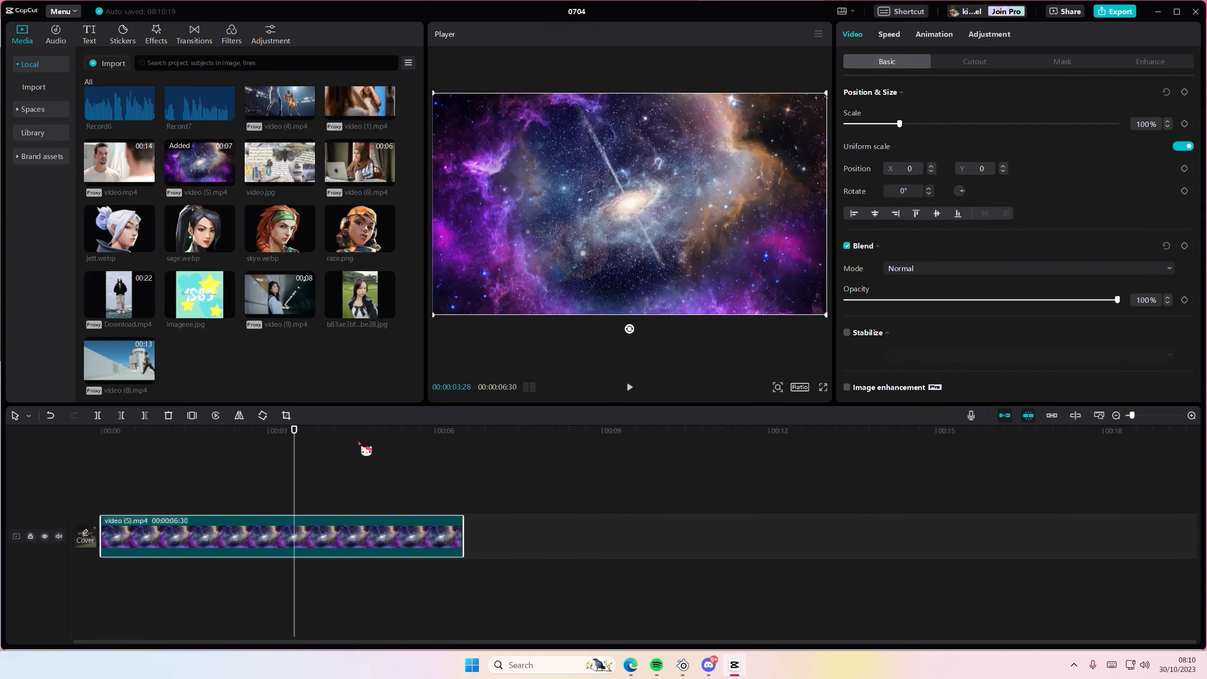
pyautogui.moveTo(185, 439)
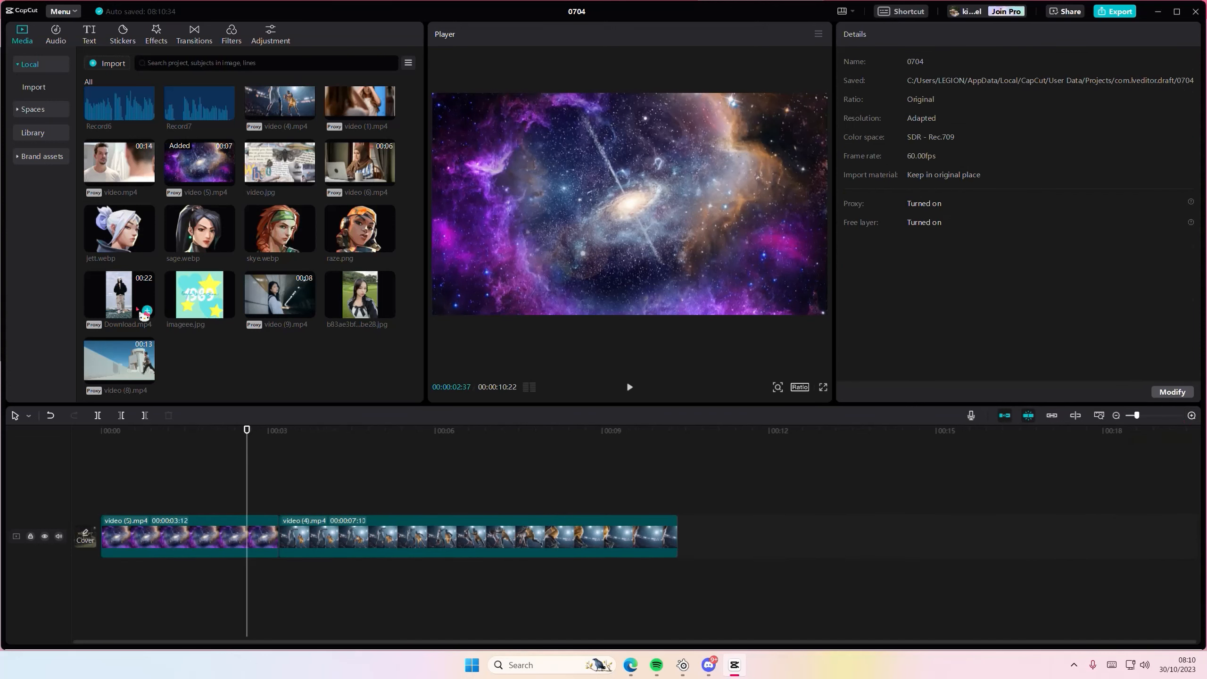
pyautogui.moveTo(266, 509)
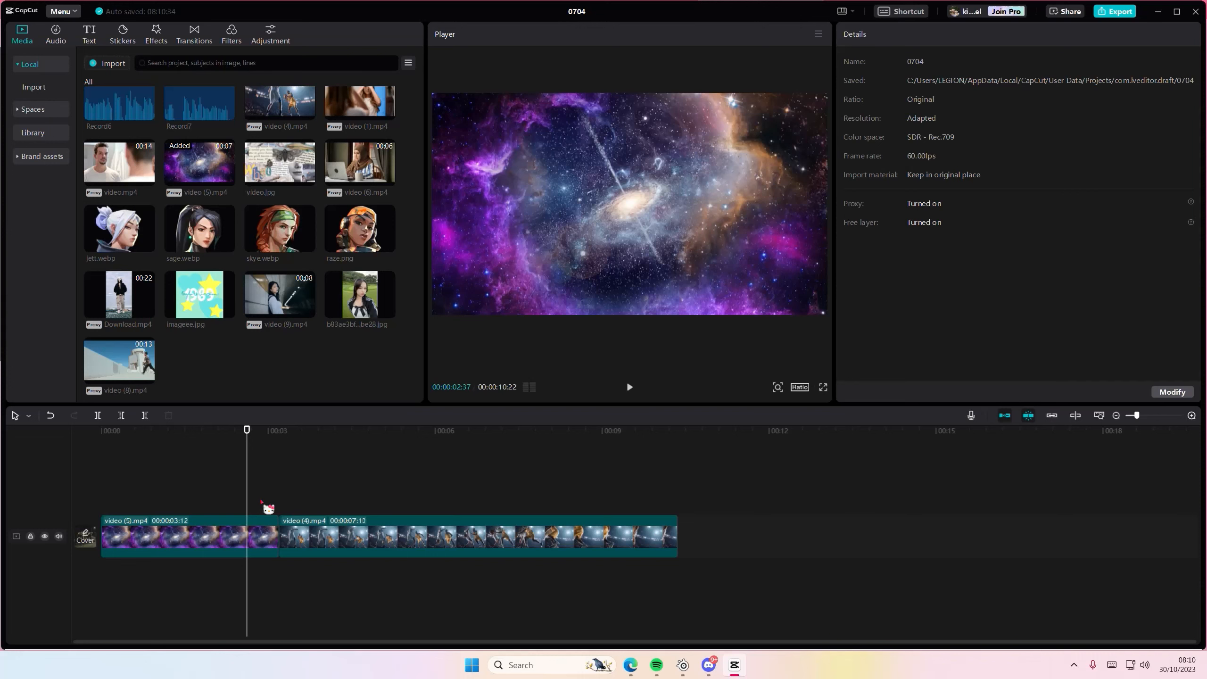
# Step: Add an Inhale transition between the galaxy and basketball clips, accepting duplicate frames
pyautogui.click(194, 35)
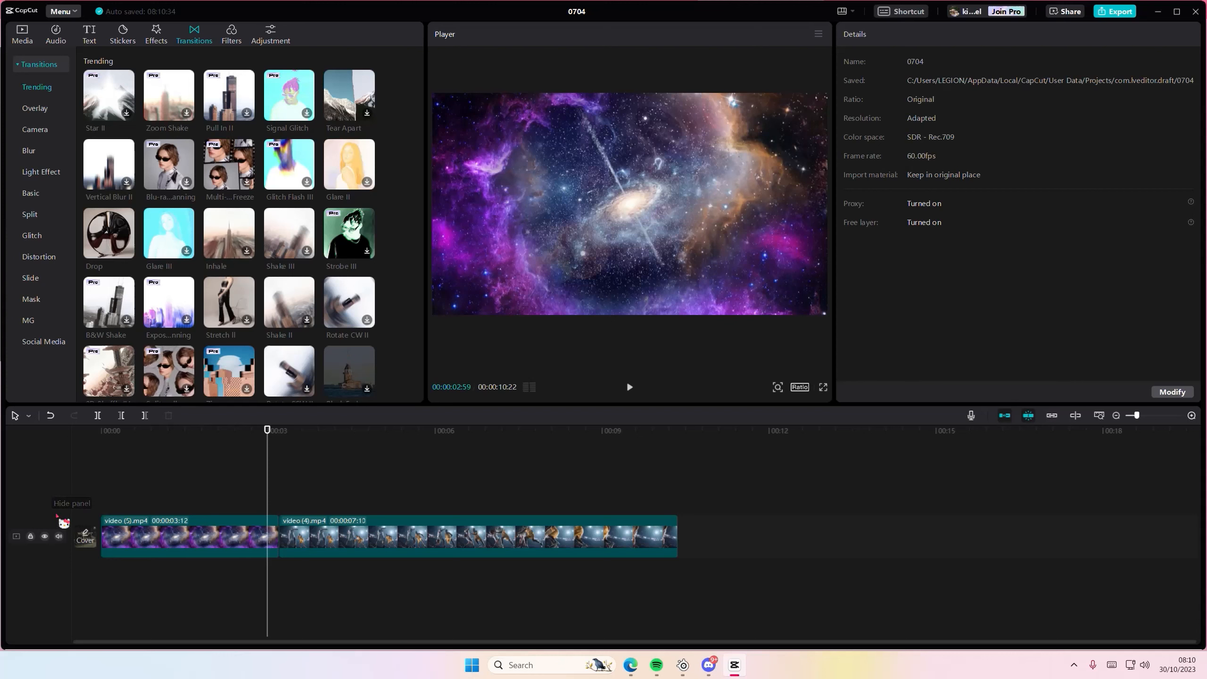
pyautogui.moveTo(73, 542)
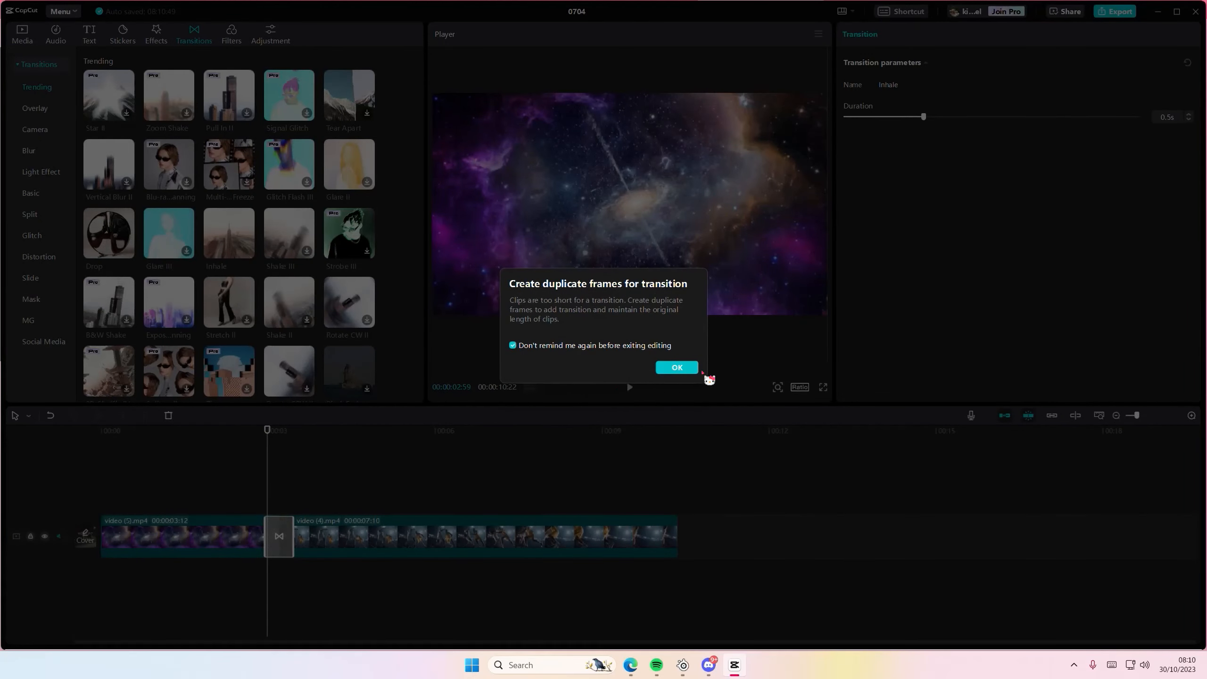
pyautogui.click(675, 367)
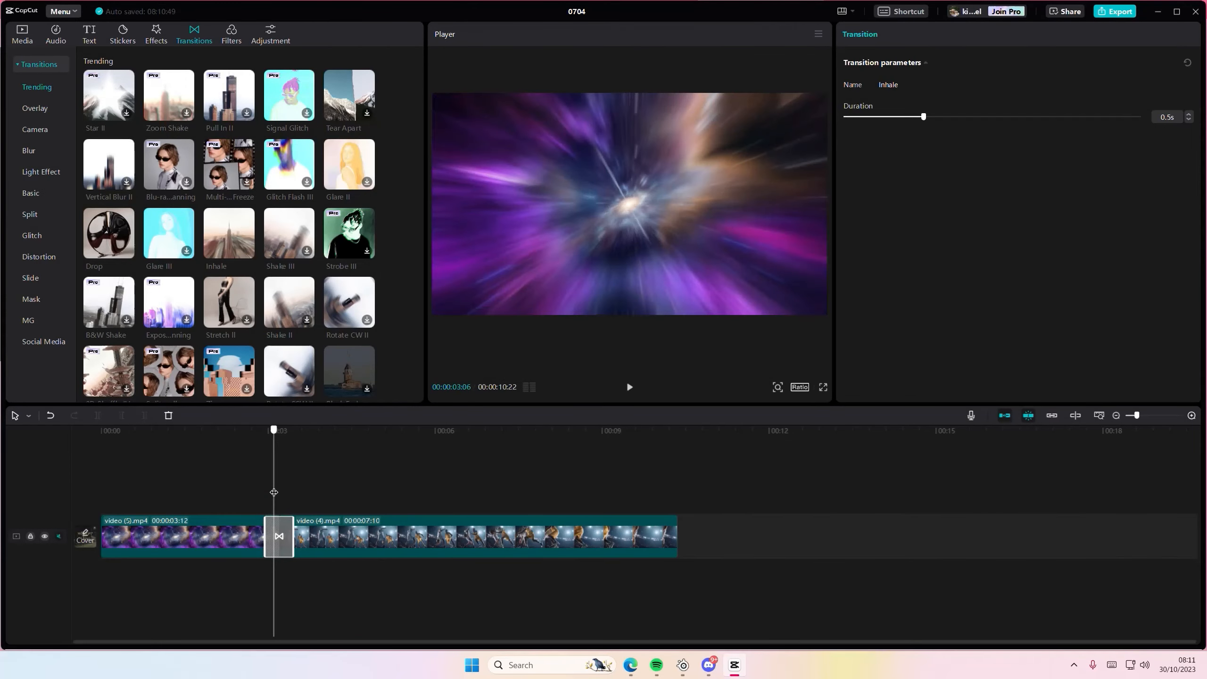
# Step: Split the basketball clip video (4).mp4 into three pieces
pyautogui.click(628, 387)
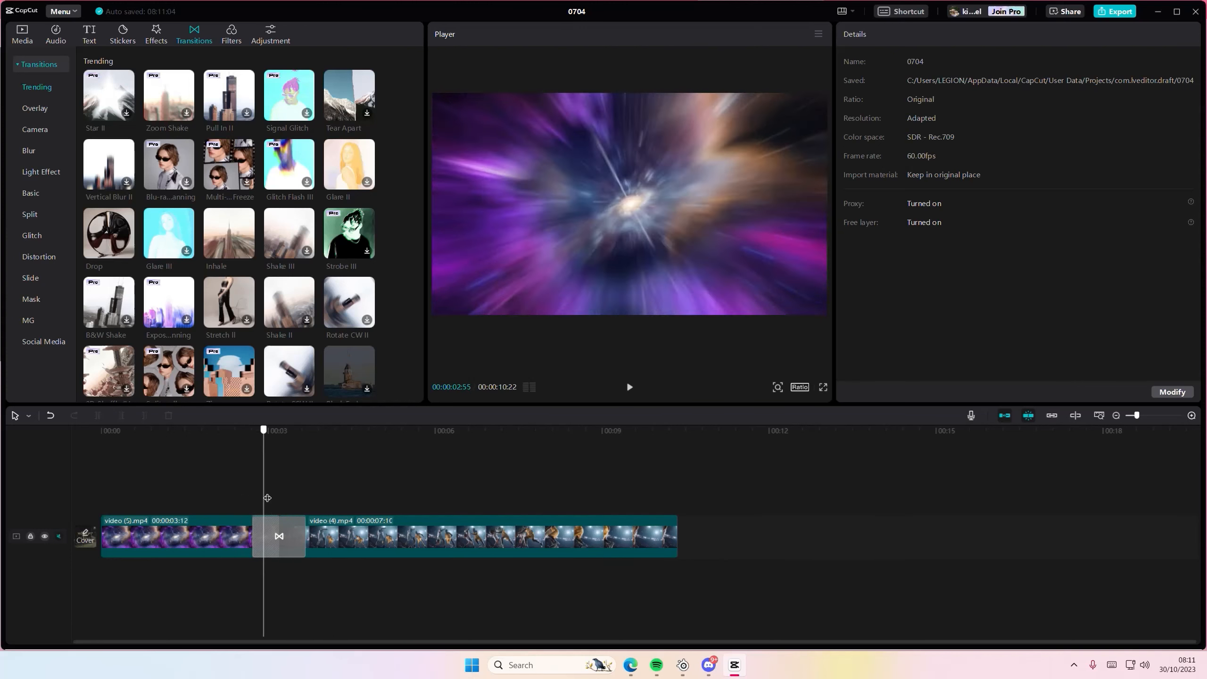
pyautogui.click(278, 536)
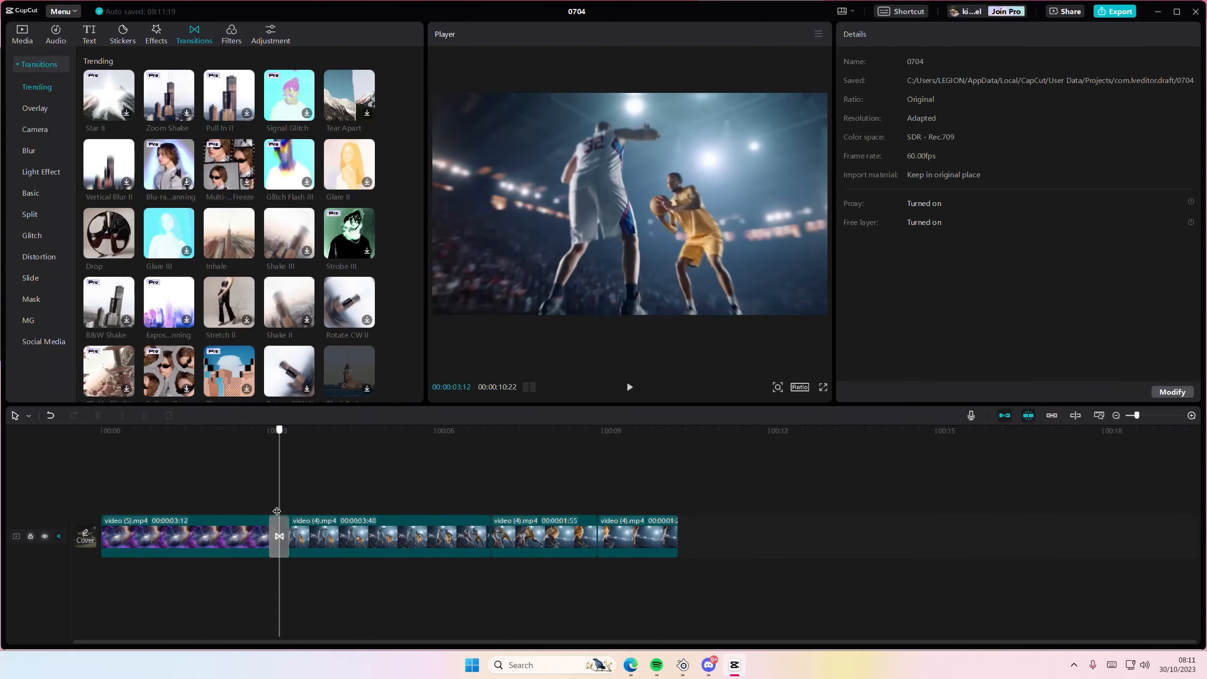
# Step: Apply Inhale to all cuts, then undo back to two clips with one transition
pyautogui.click(227, 234)
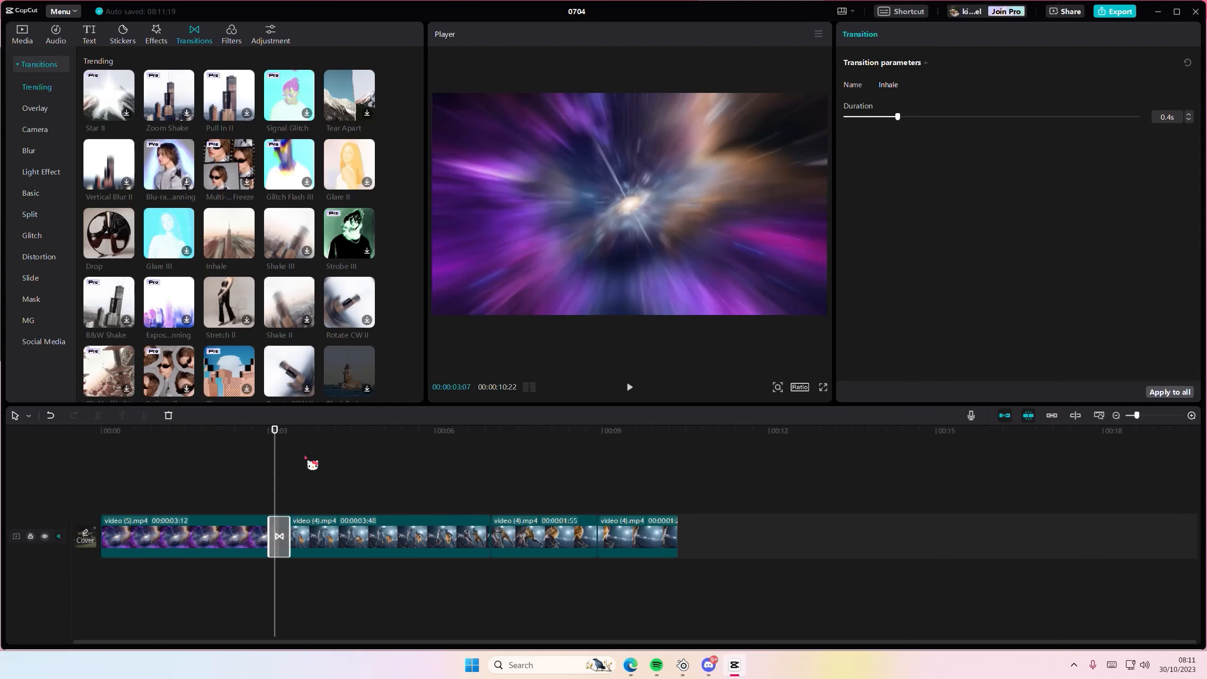
pyautogui.moveTo(317, 459)
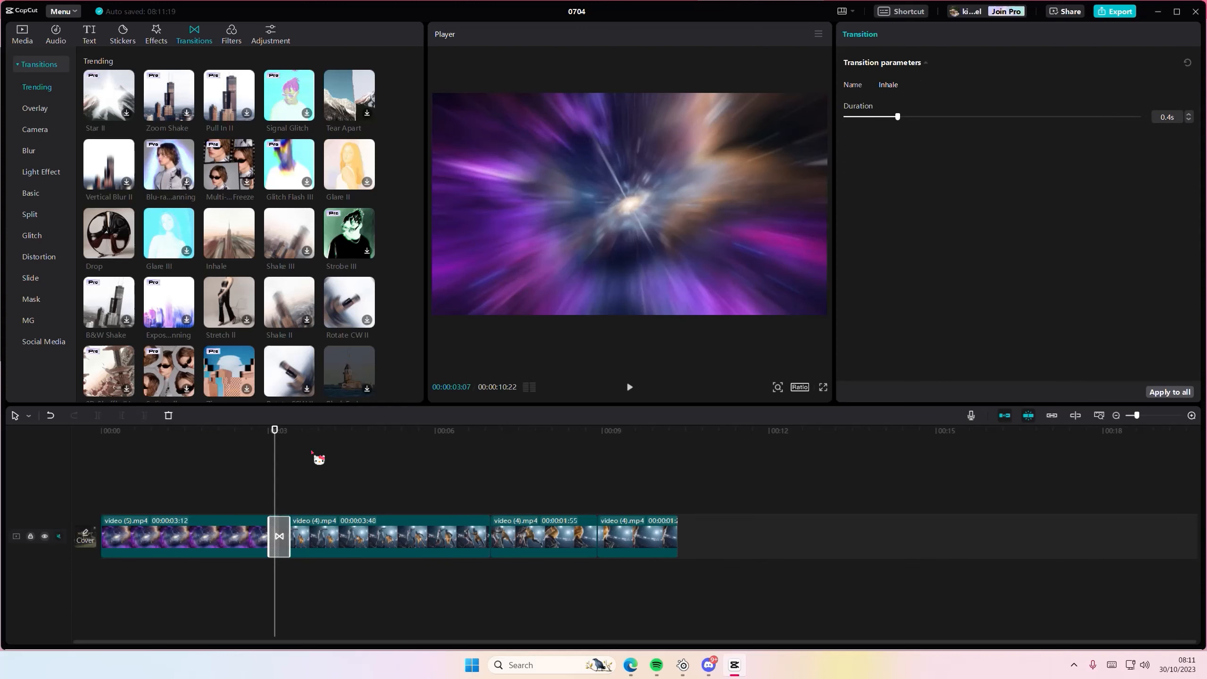
pyautogui.click(1169, 392)
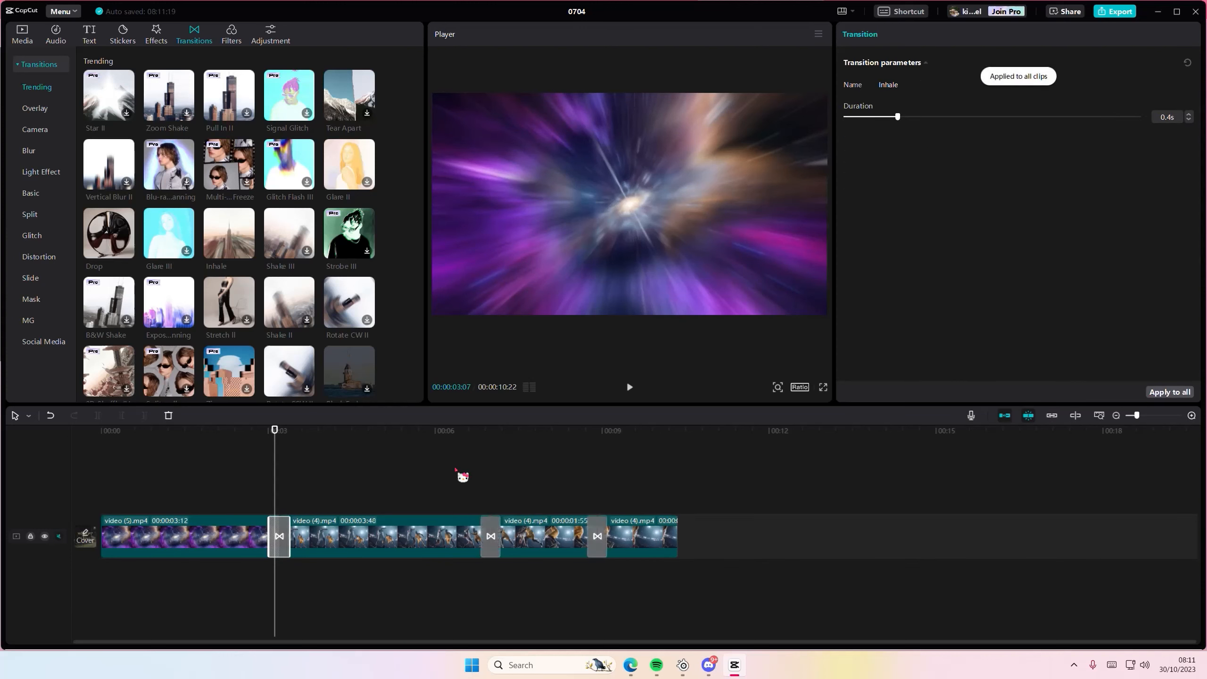
pyautogui.click(477, 430)
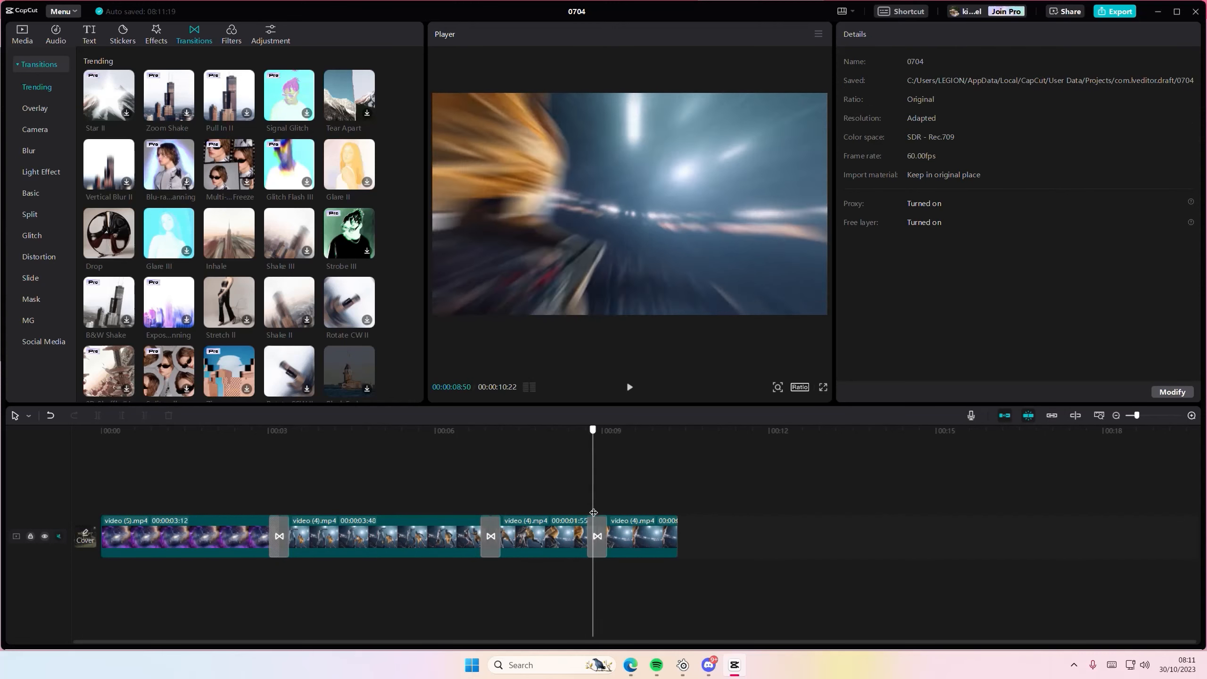
pyautogui.click(289, 429)
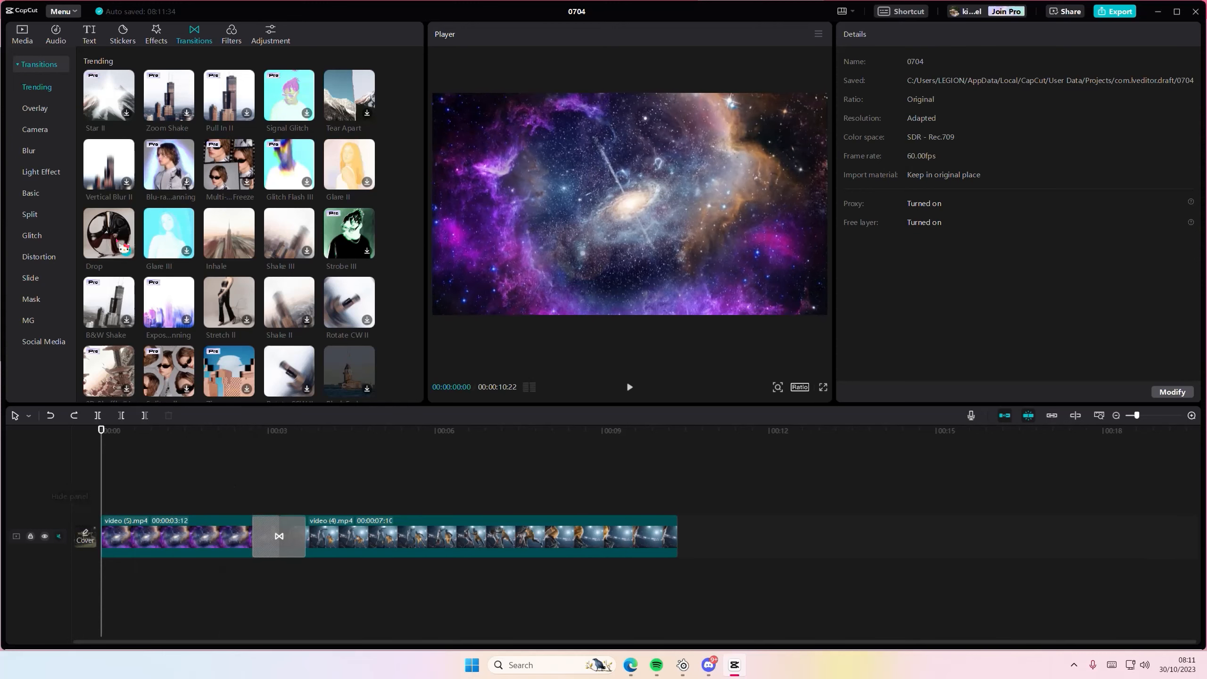
# Step: Place a black filler clip at the timeline start and try a transition on it
pyautogui.click(21, 33)
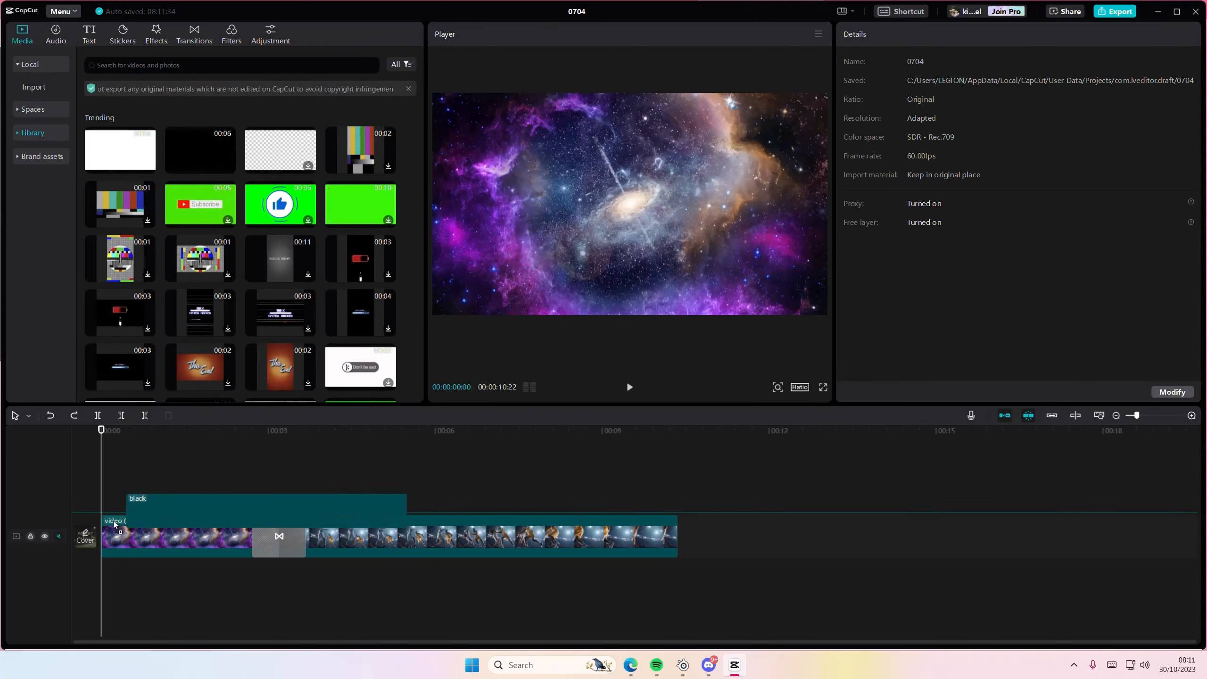
pyautogui.click(145, 535)
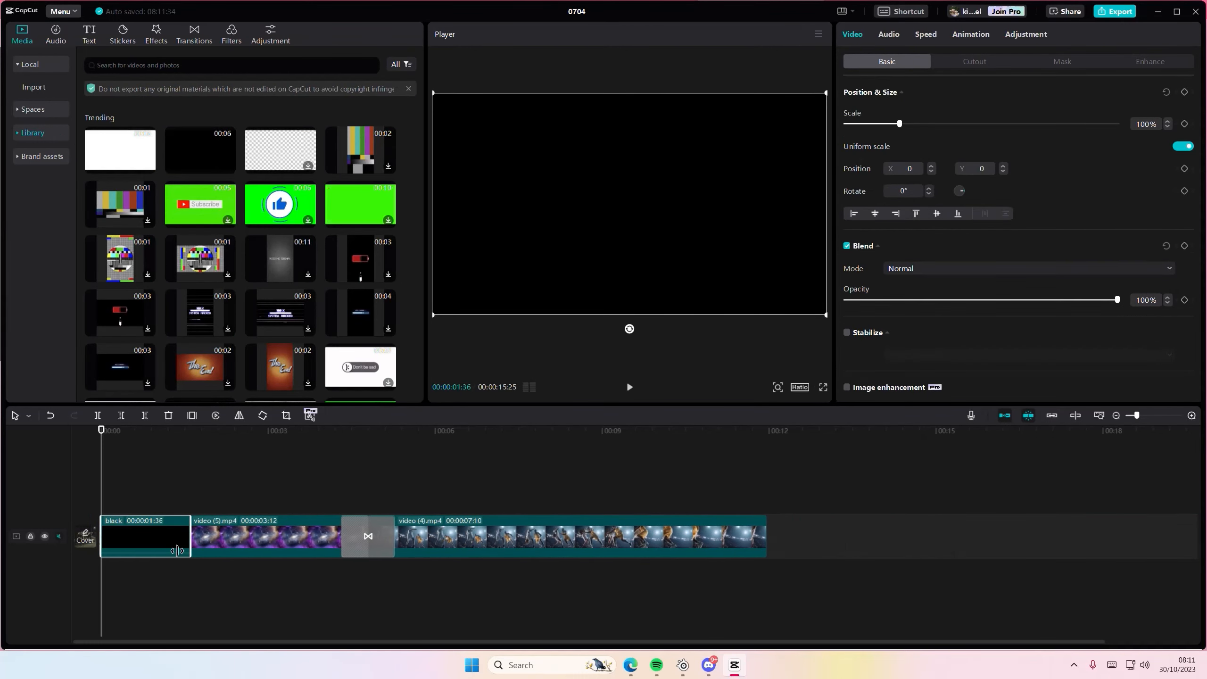
pyautogui.click(194, 34)
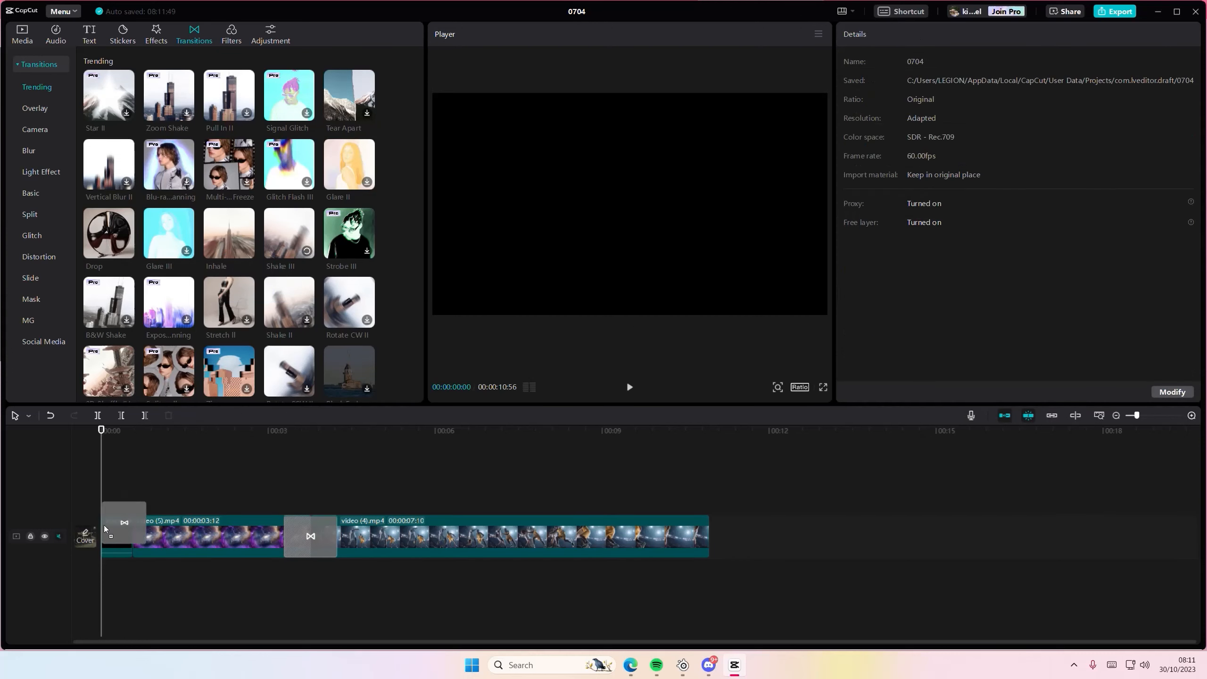
# Step: Preview the opening, then delete the black clip, restoring the 10:22 project
pyautogui.click(628, 386)
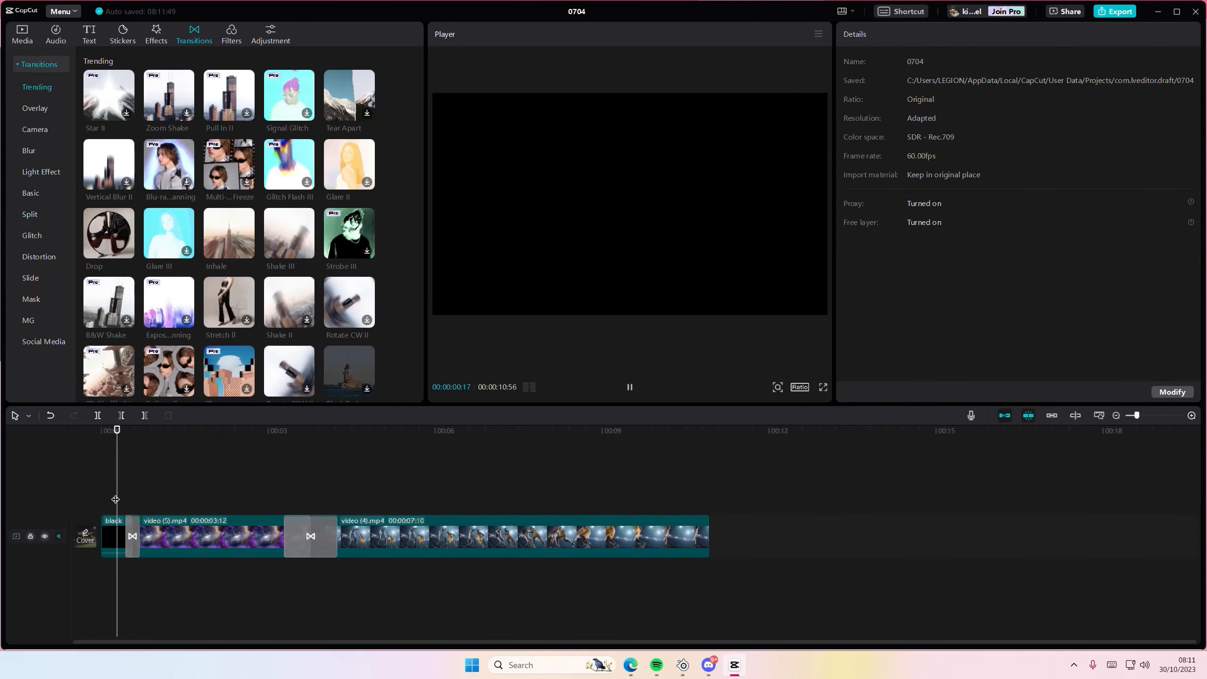
pyautogui.click(208, 537)
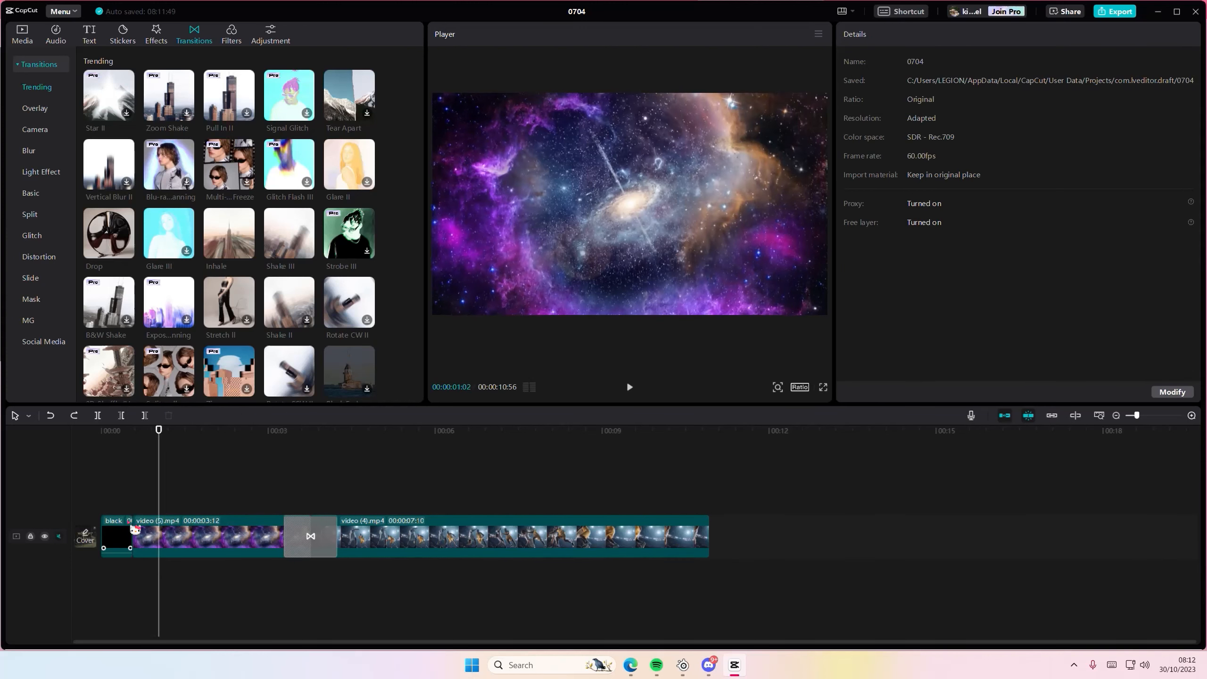
pyautogui.click(115, 536)
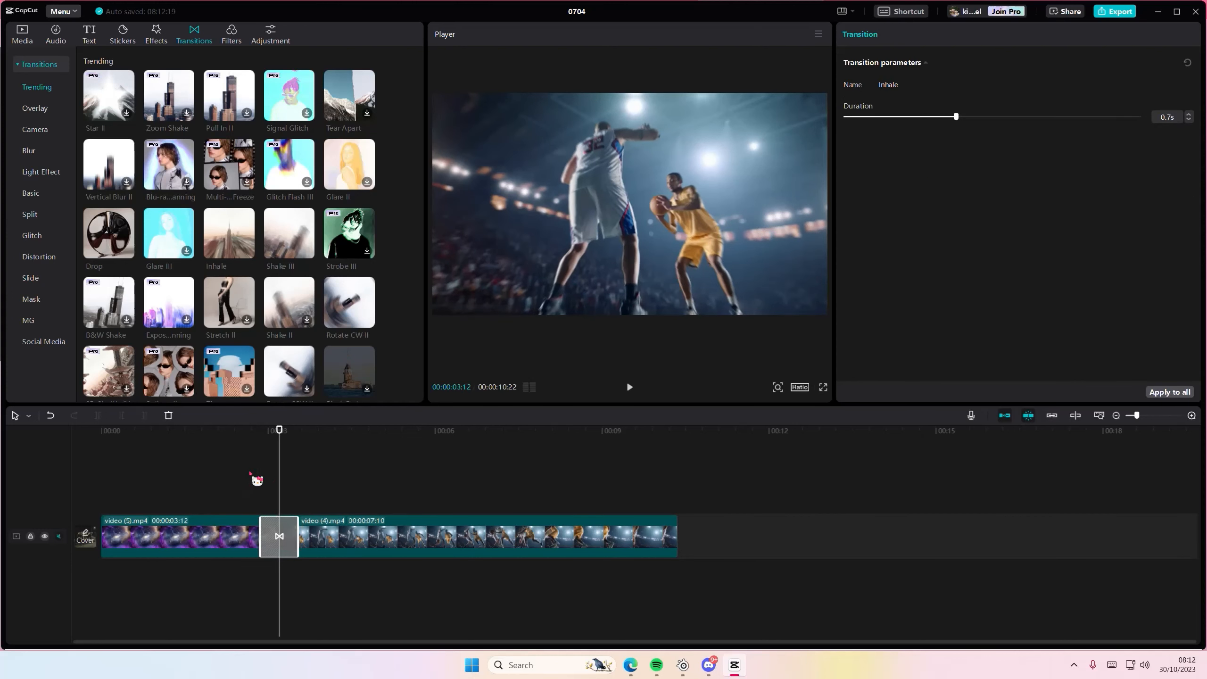
pyautogui.moveTo(277, 501)
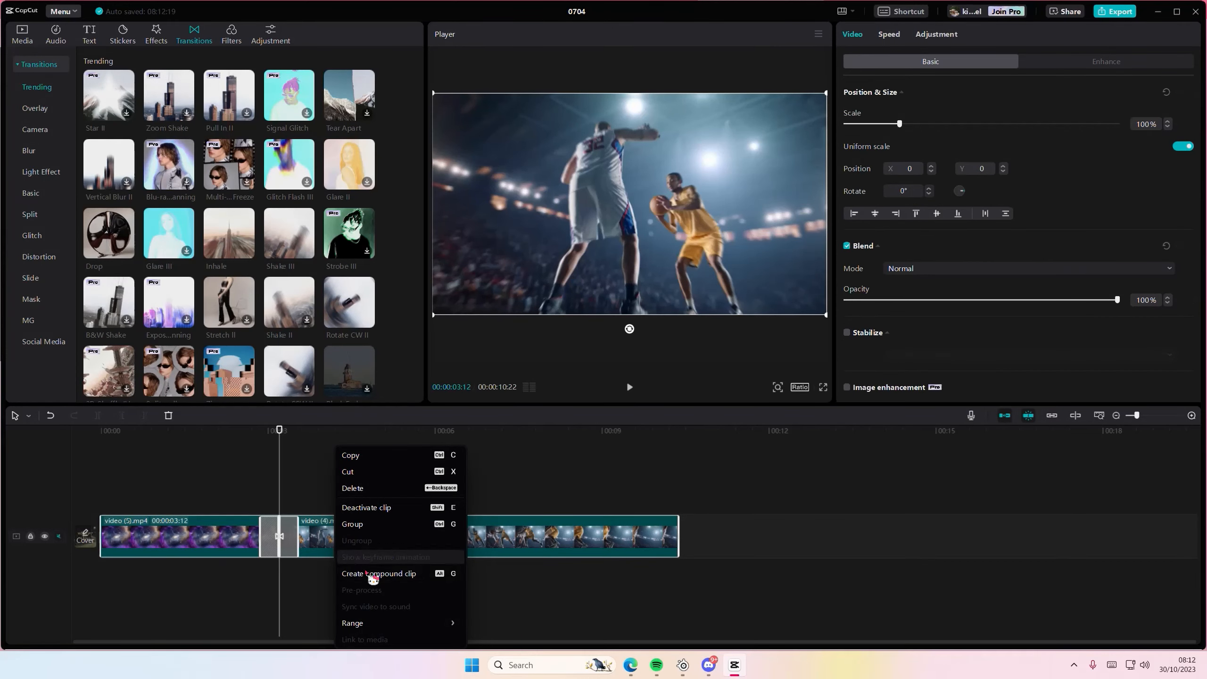
# Step: Merge both videos into a compound clip and split it at 3:12
pyautogui.click(378, 574)
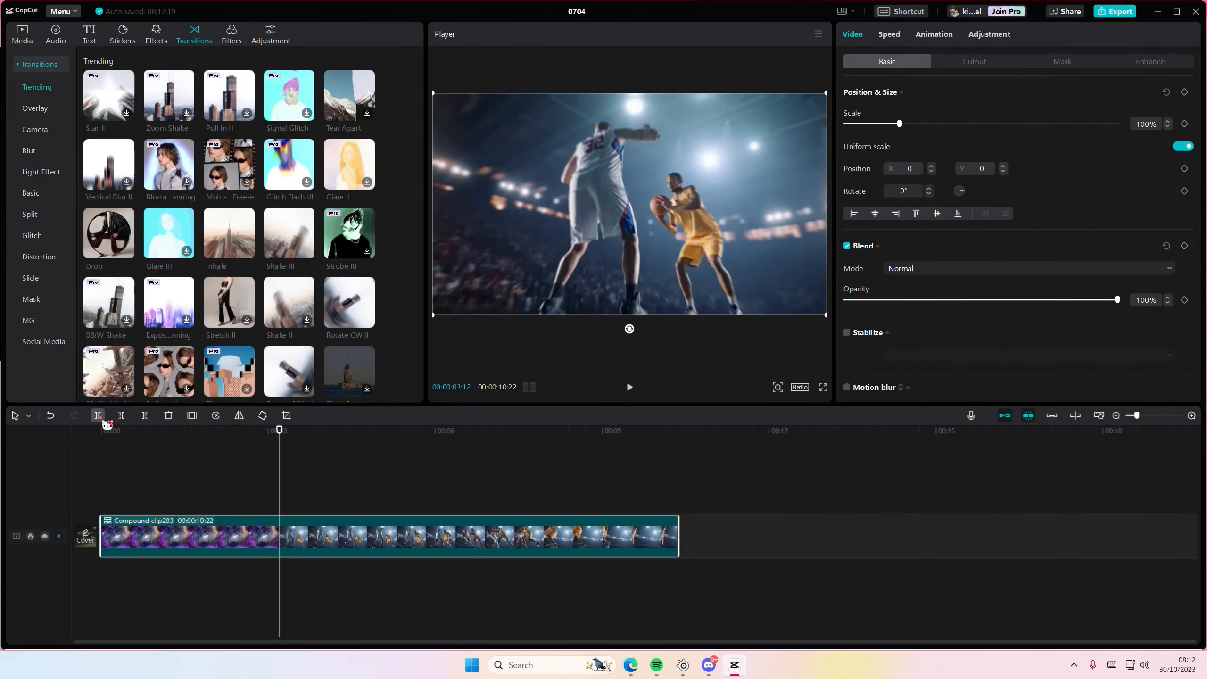
pyautogui.click(98, 415)
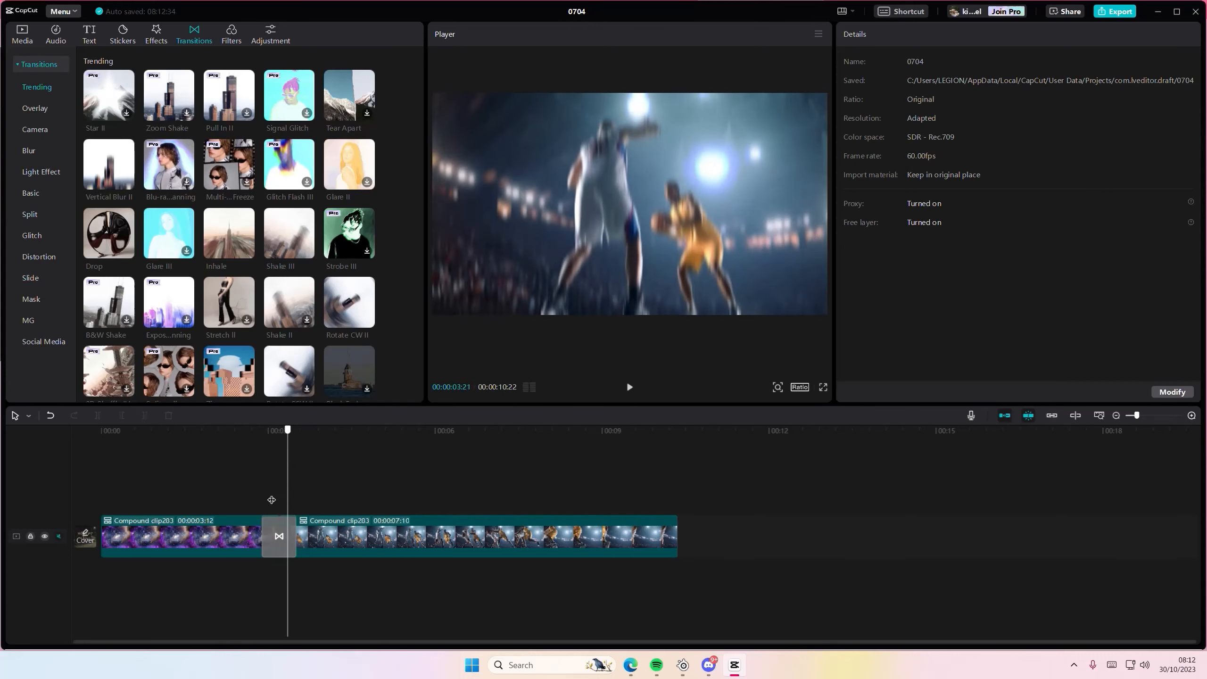
pyautogui.click(628, 387)
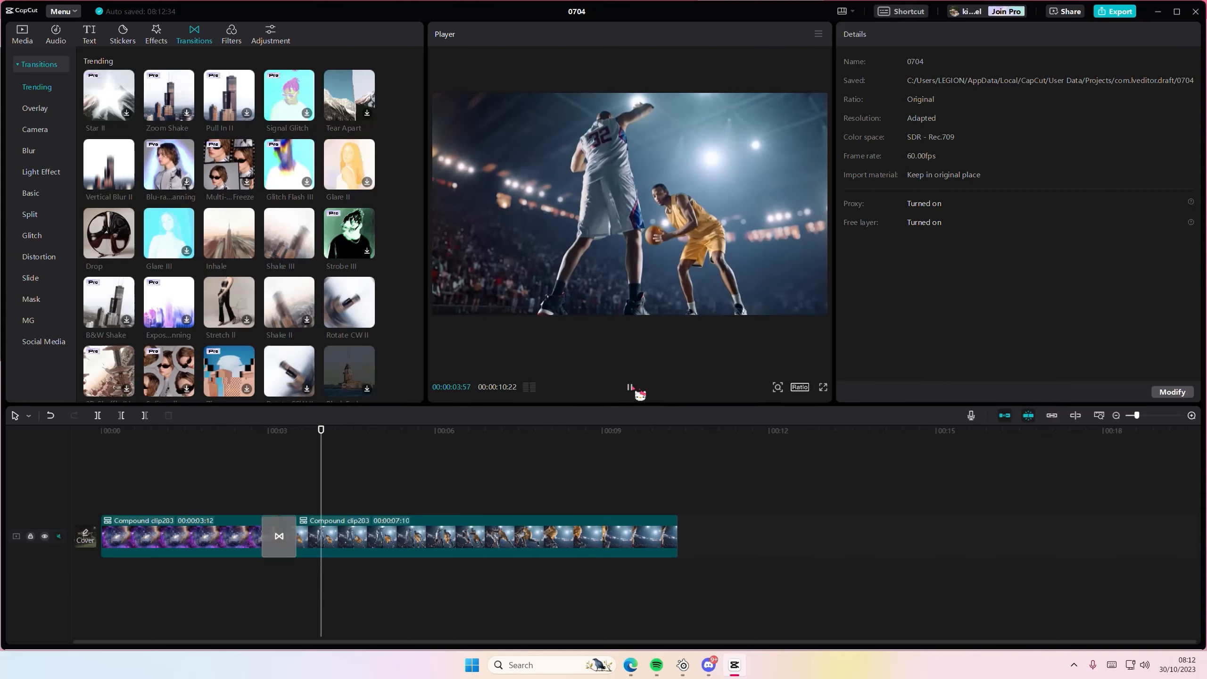
pyautogui.click(629, 386)
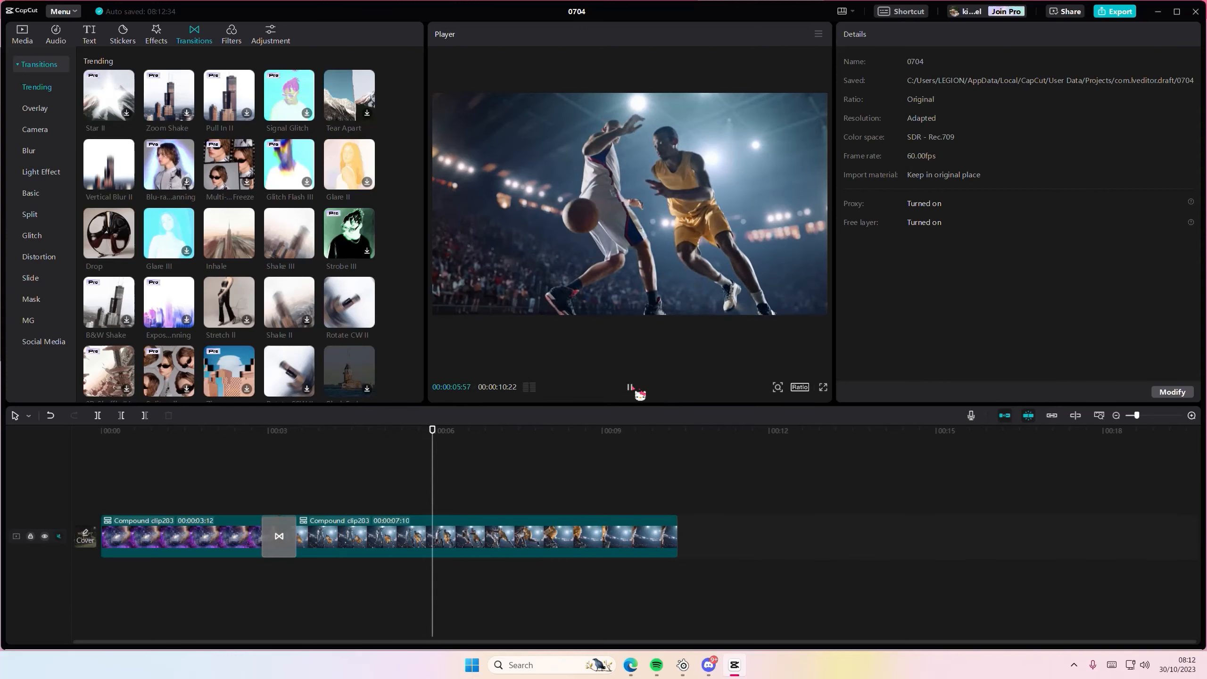
pyautogui.click(629, 387)
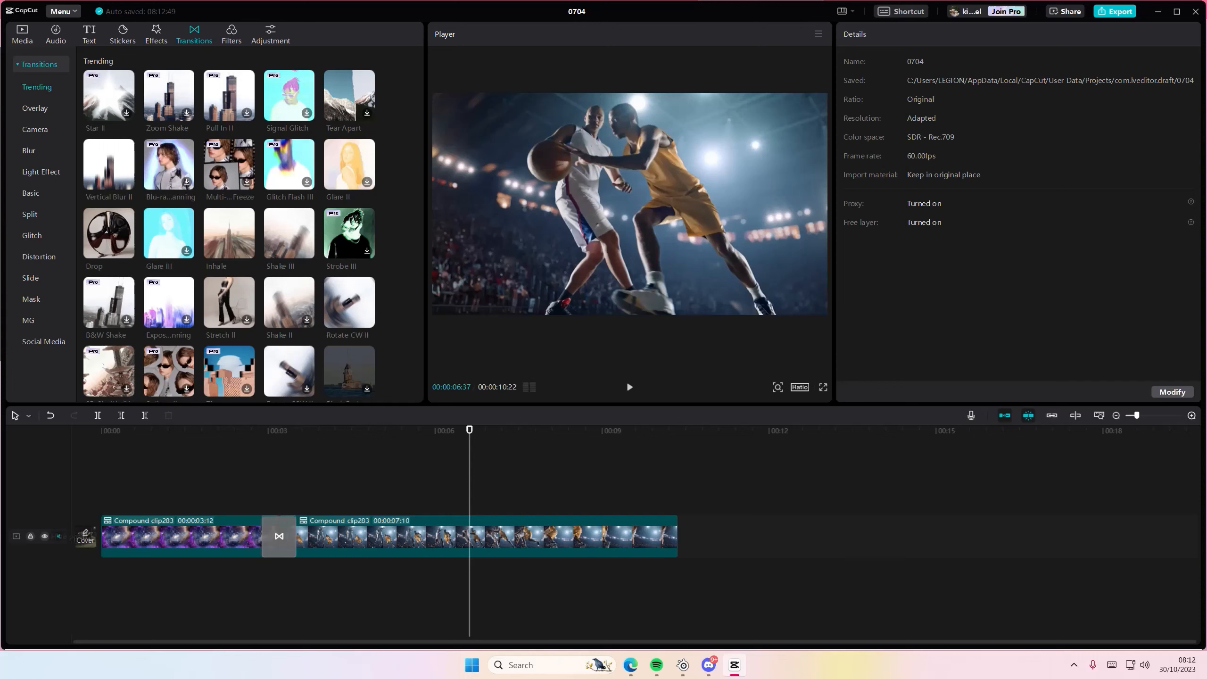
pyautogui.moveTo(118, 494)
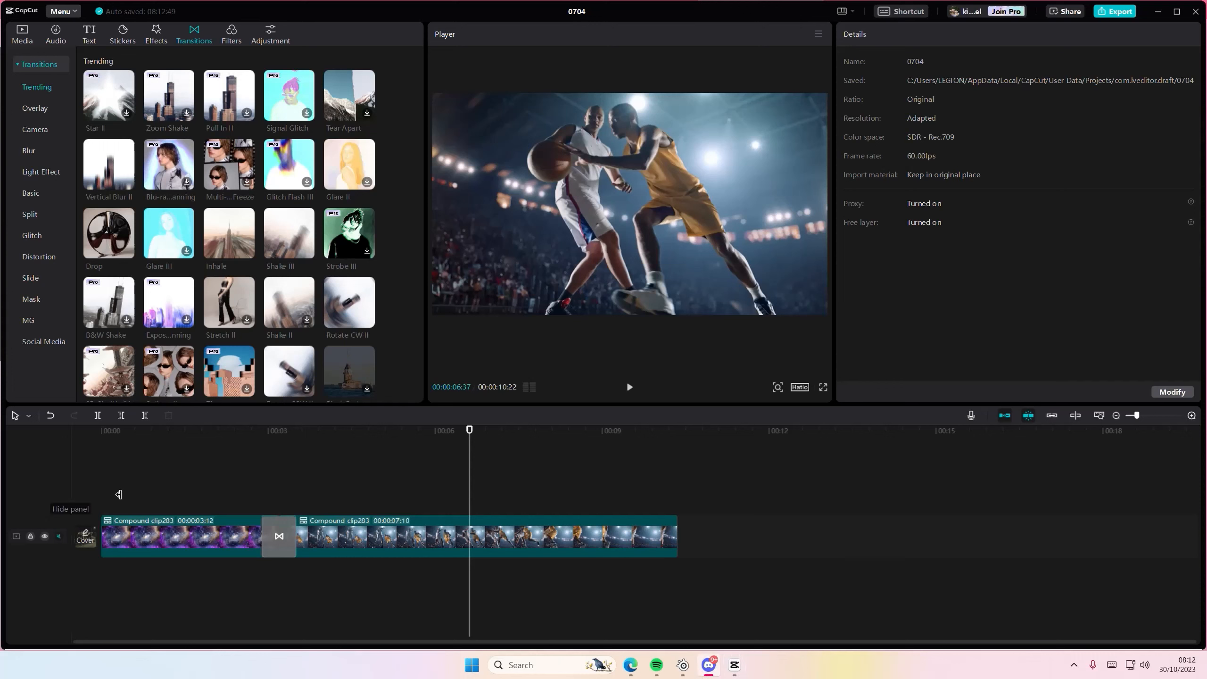
pyautogui.moveTo(876, 556)
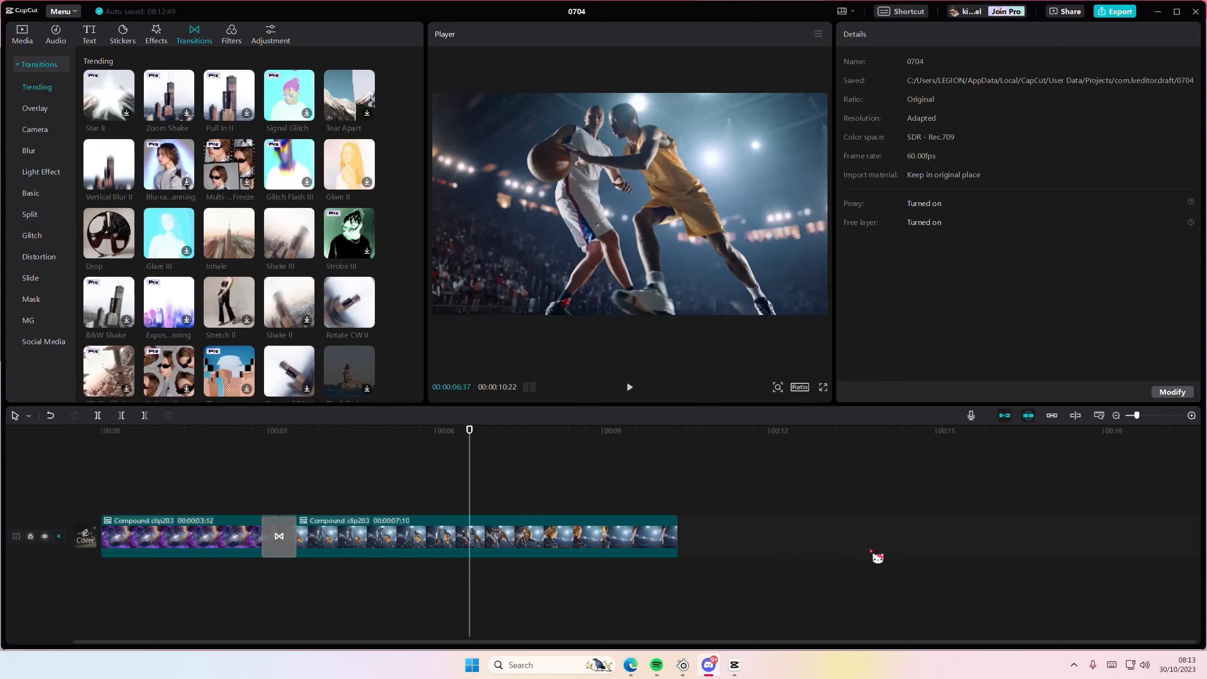
pyautogui.moveTo(879, 557)
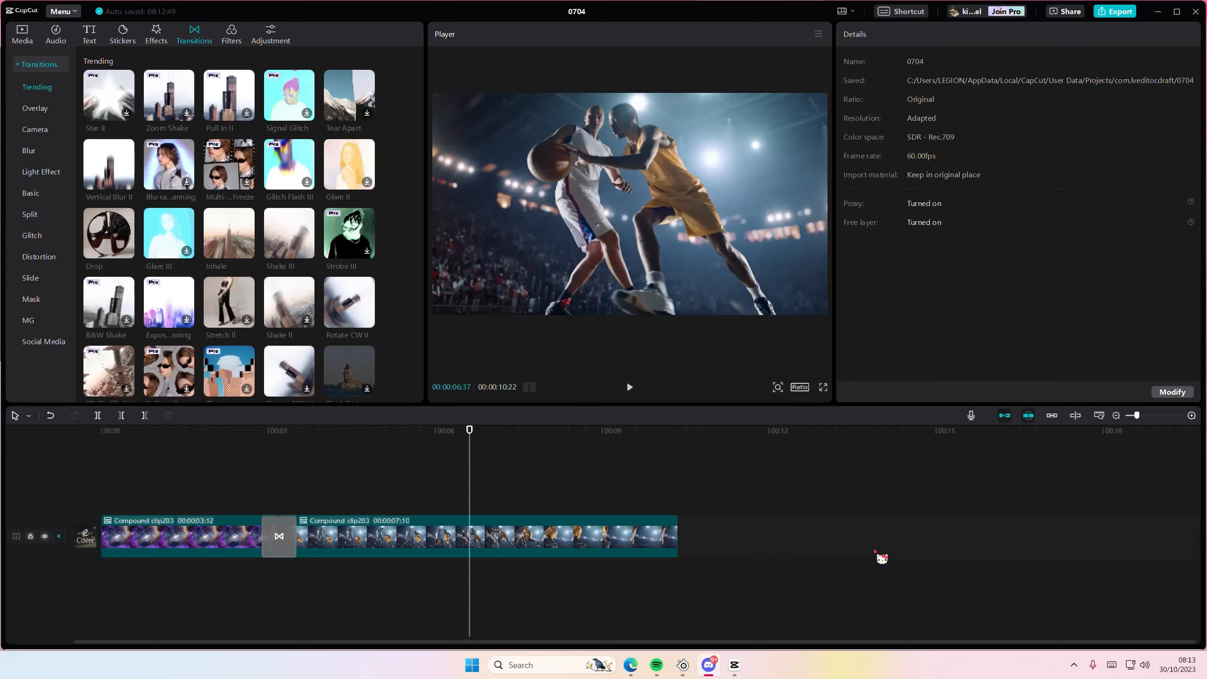
pyautogui.moveTo(1017, 573)
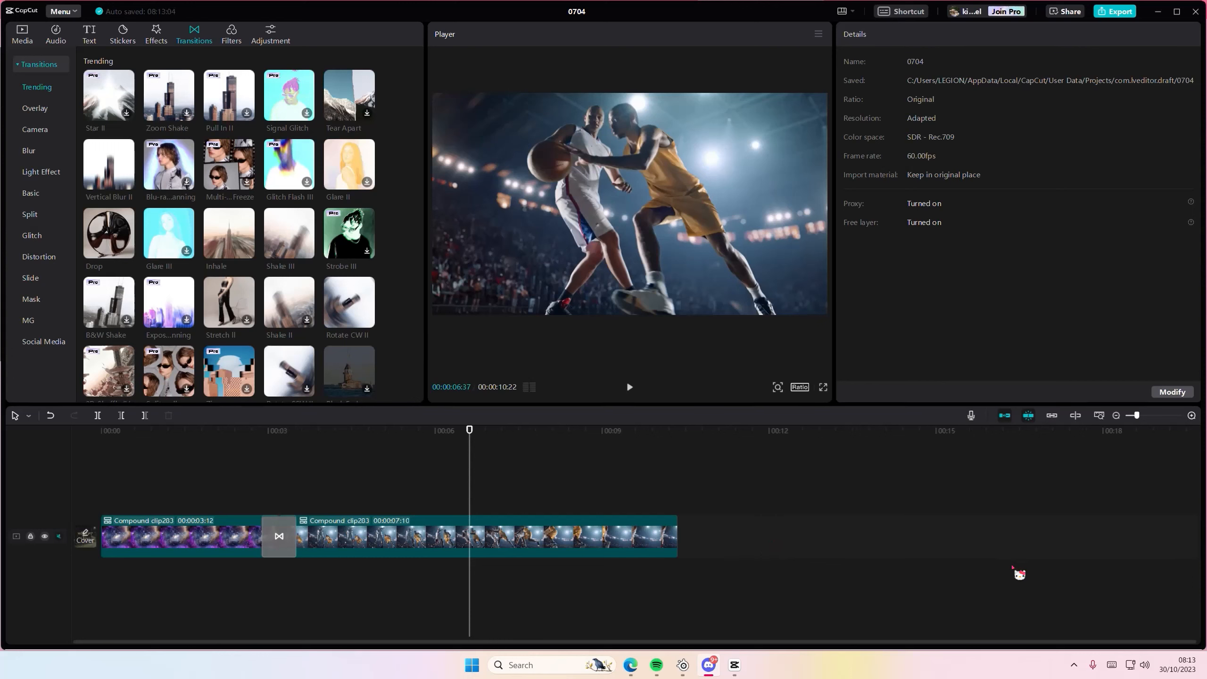